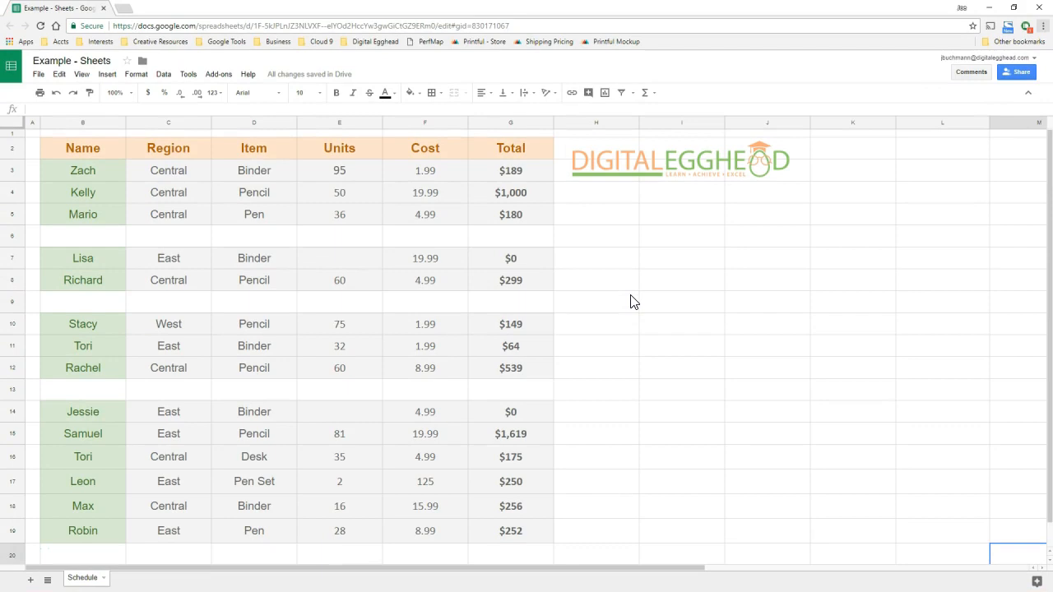
# Step: Point out Lisa's and Jessie's empty Units cells in the schedule
pyautogui.click(425, 156)
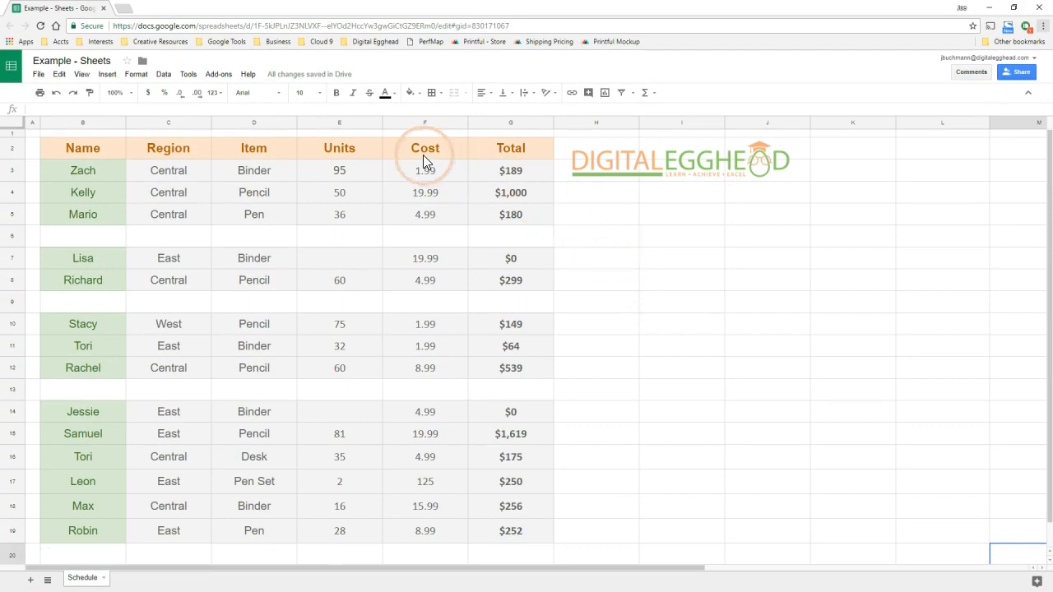
pyautogui.click(339, 257)
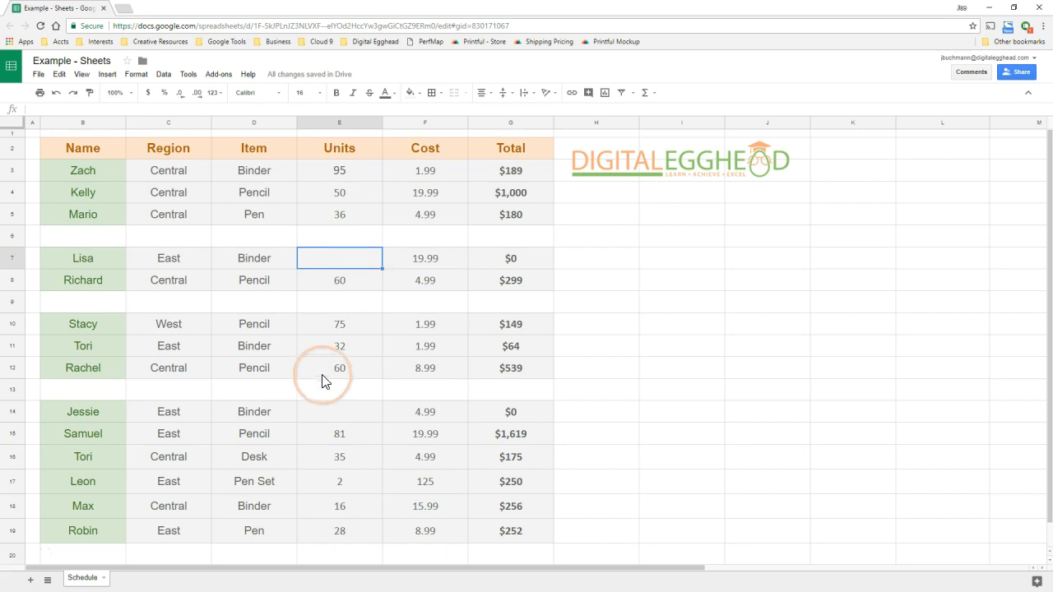
pyautogui.click(339, 412)
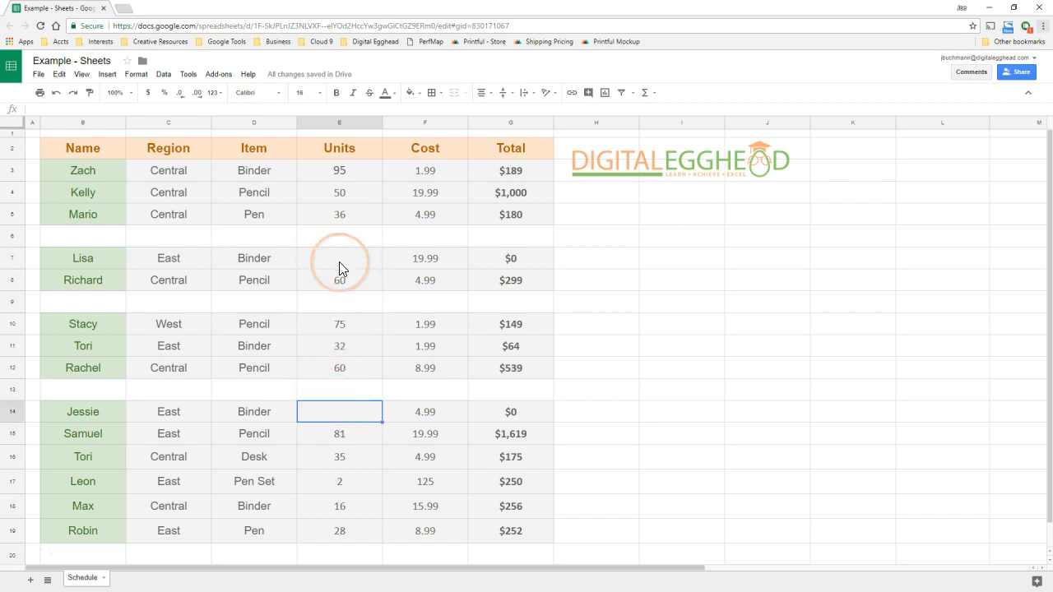
# Step: Filter the Units column to exclude (Blanks), hiding rows without unit values
pyautogui.click(339, 121)
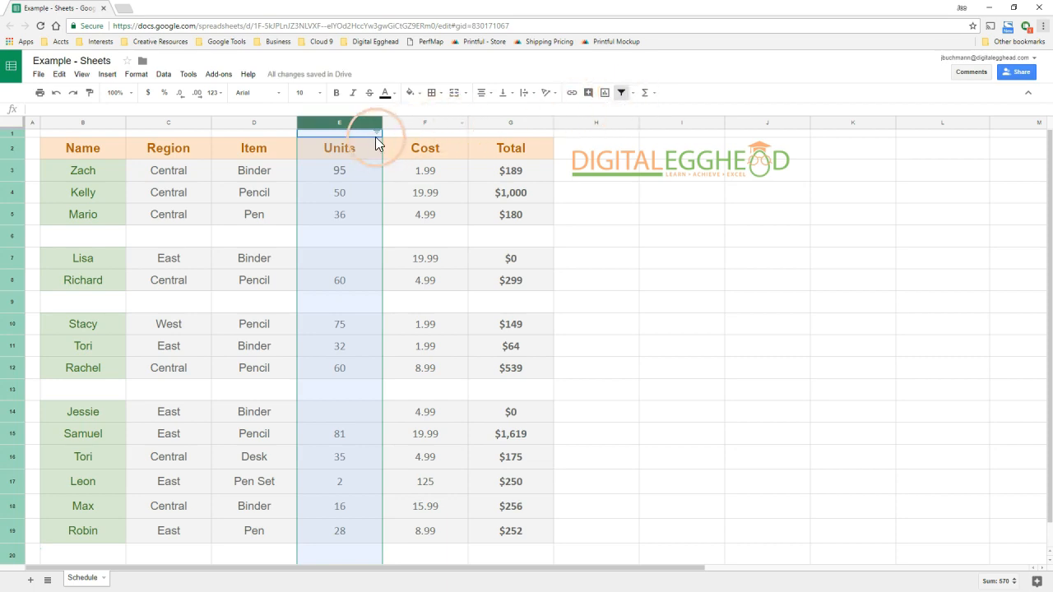
pyautogui.click(375, 132)
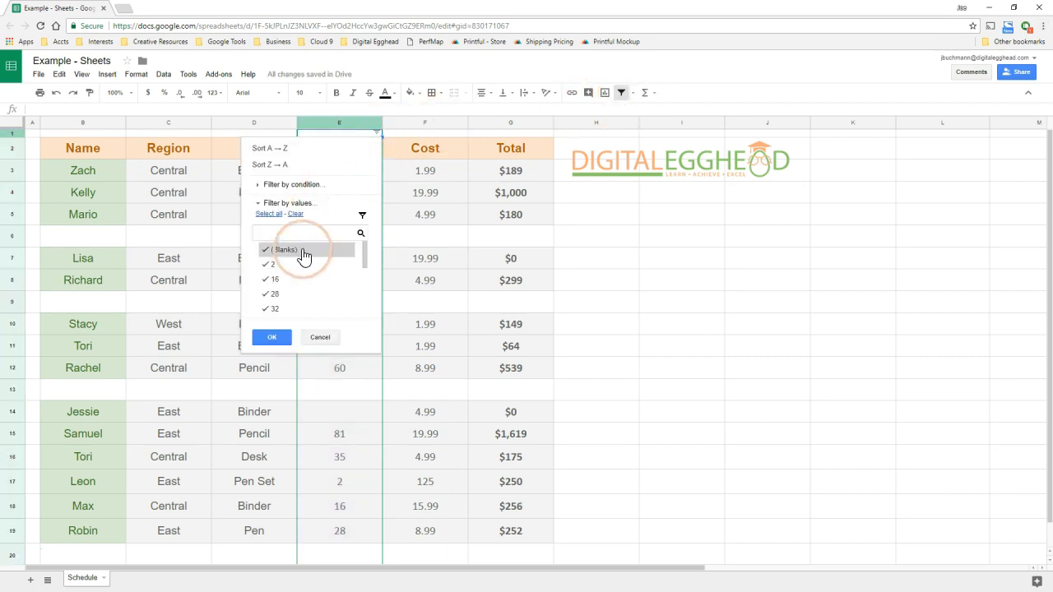
pyautogui.click(271, 337)
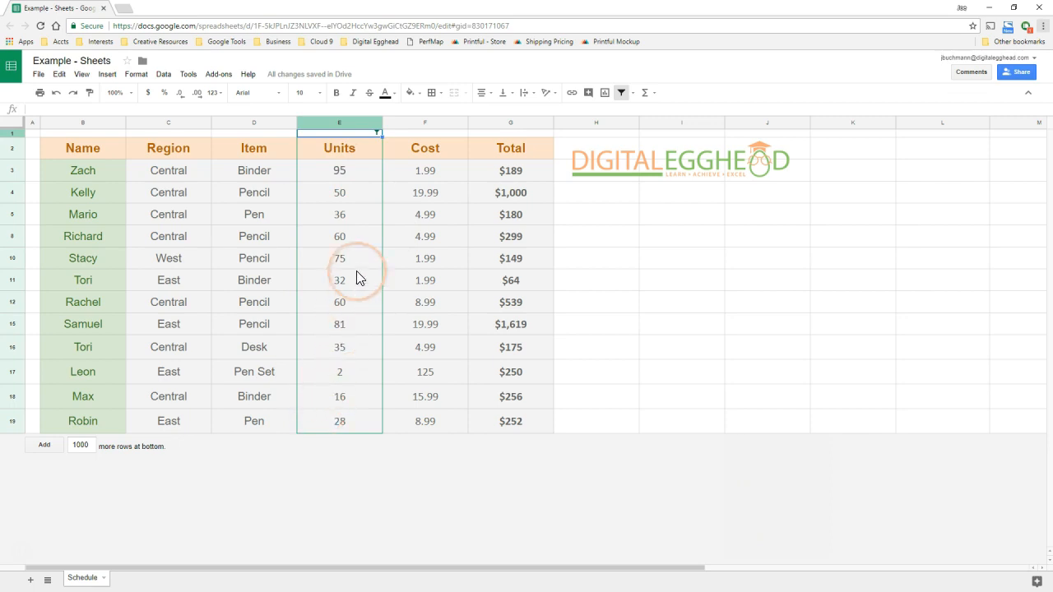
# Step: Re-include (Blanks) in the Units filter, then select the empty rows 9 and 6
pyautogui.click(376, 132)
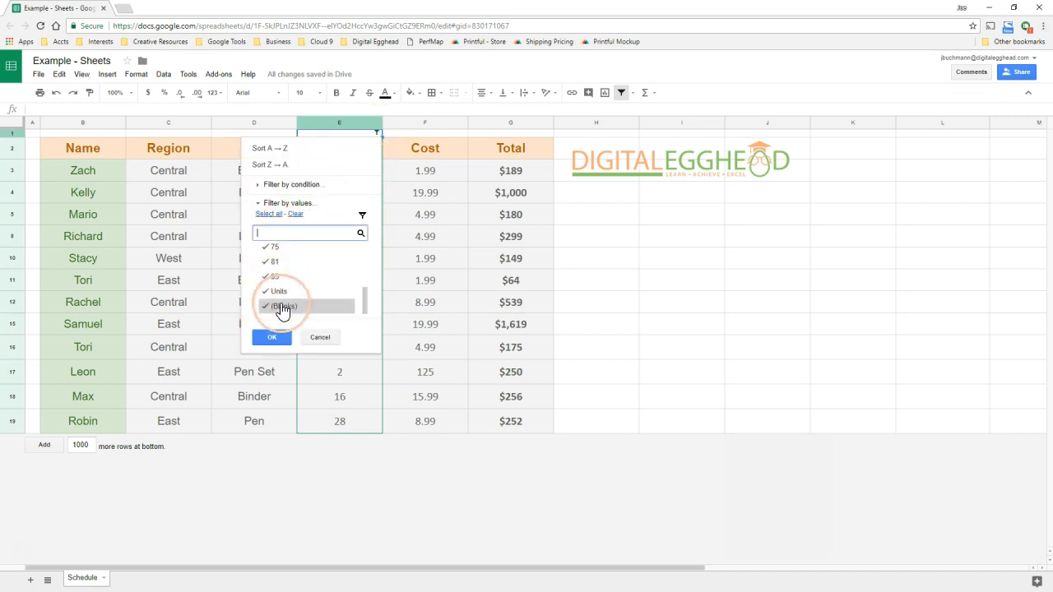
pyautogui.click(271, 337)
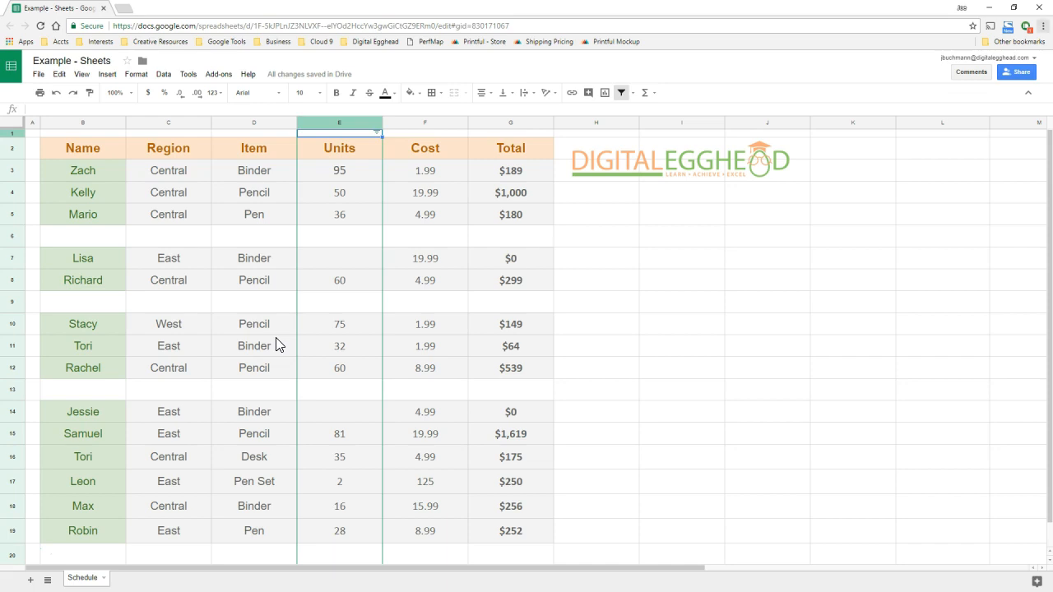
pyautogui.click(12, 303)
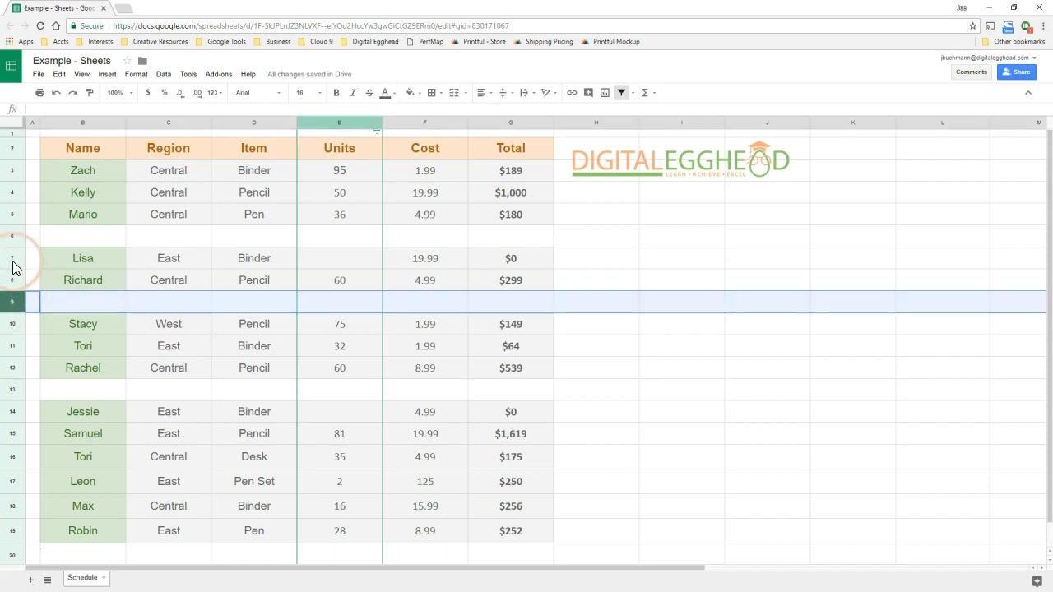
pyautogui.click(12, 237)
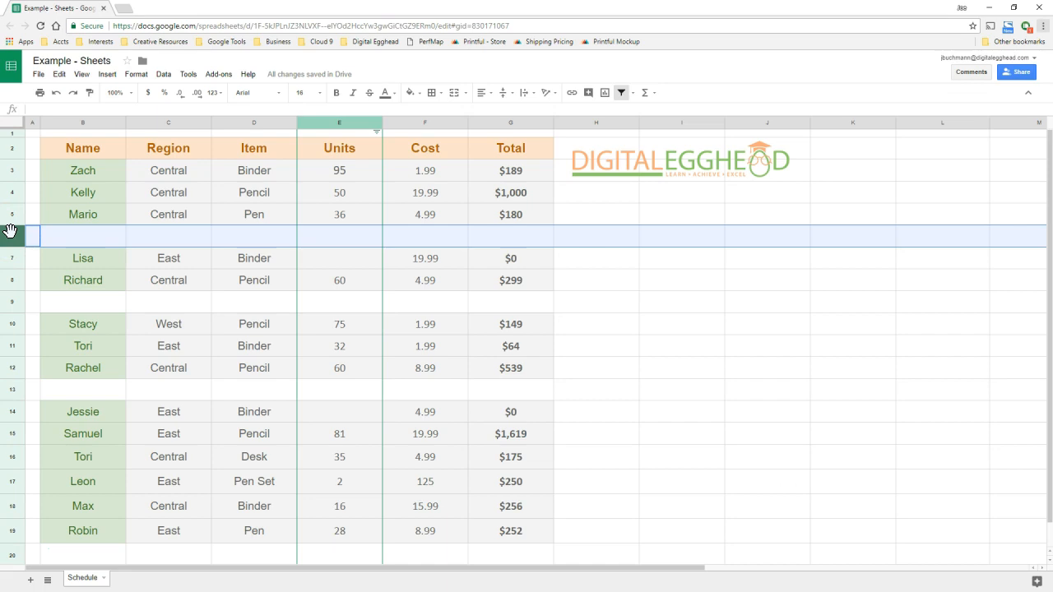
pyautogui.moveTo(72, 208)
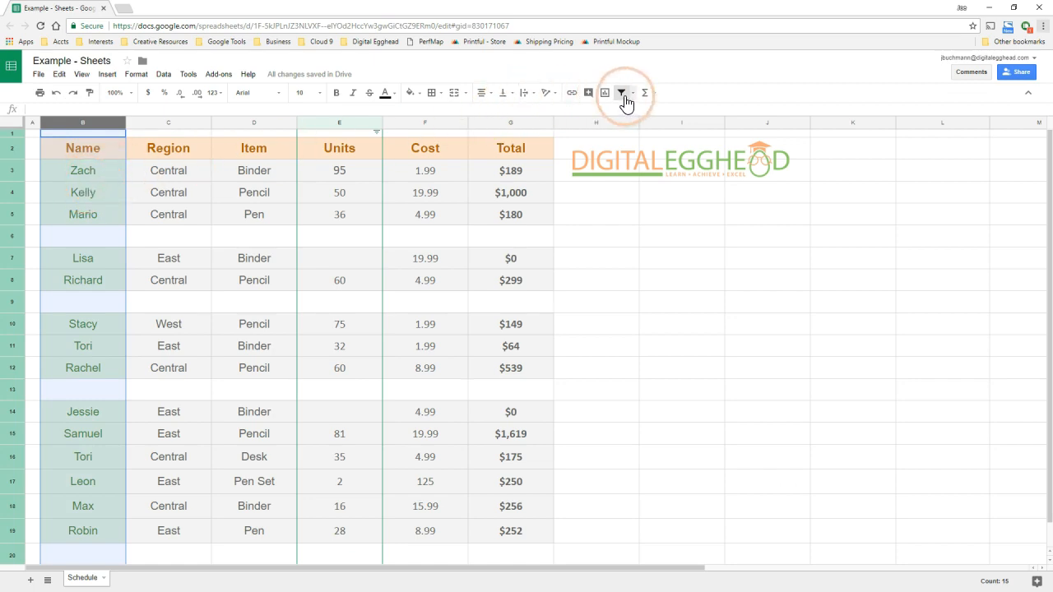
# Step: Move the filter to the Name column and show only rows with a blank name
pyautogui.click(622, 92)
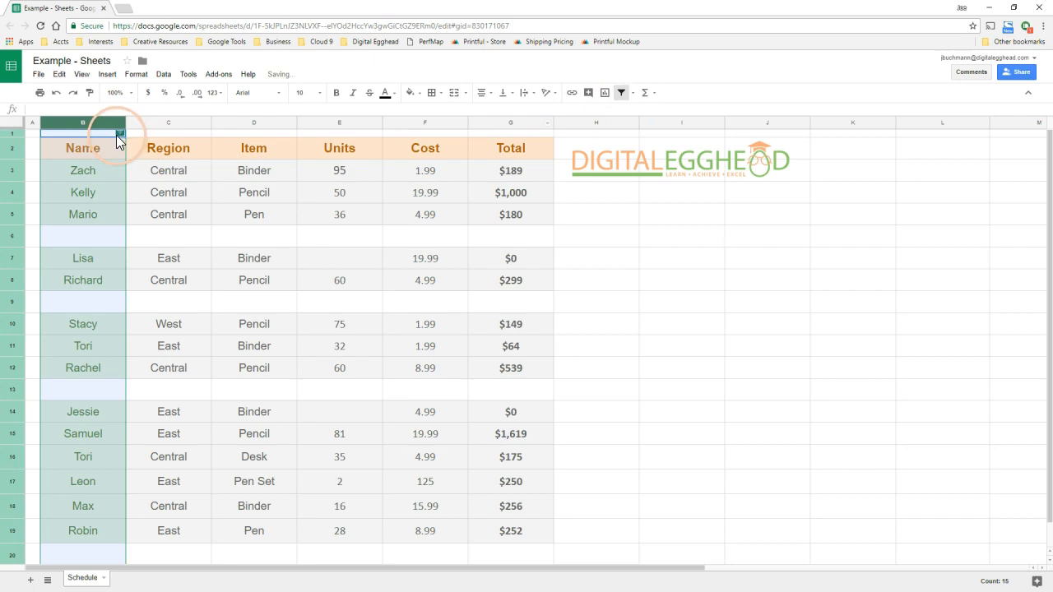
pyautogui.click(120, 131)
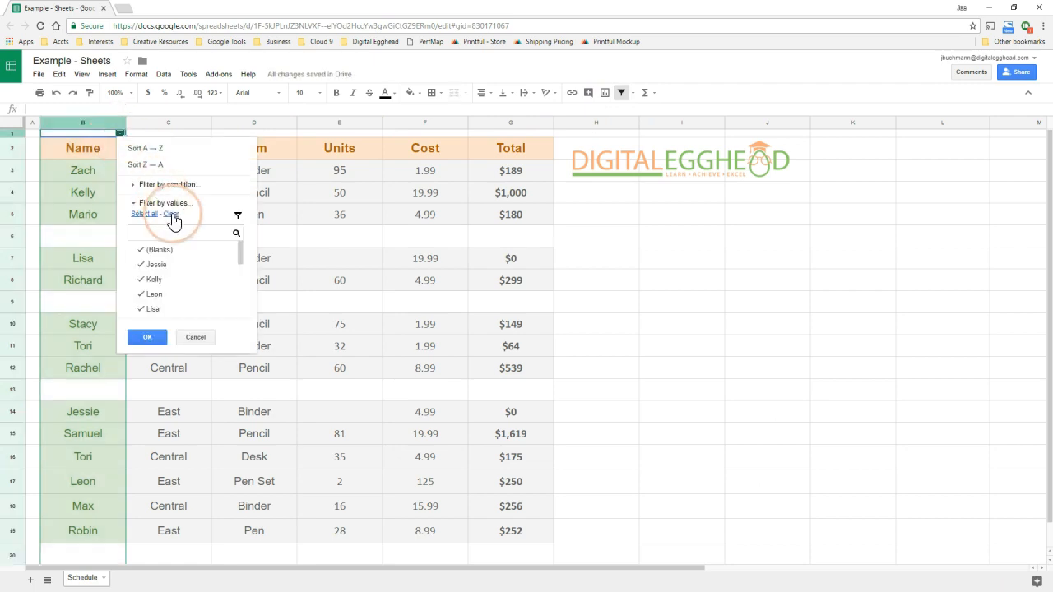
pyautogui.click(163, 213)
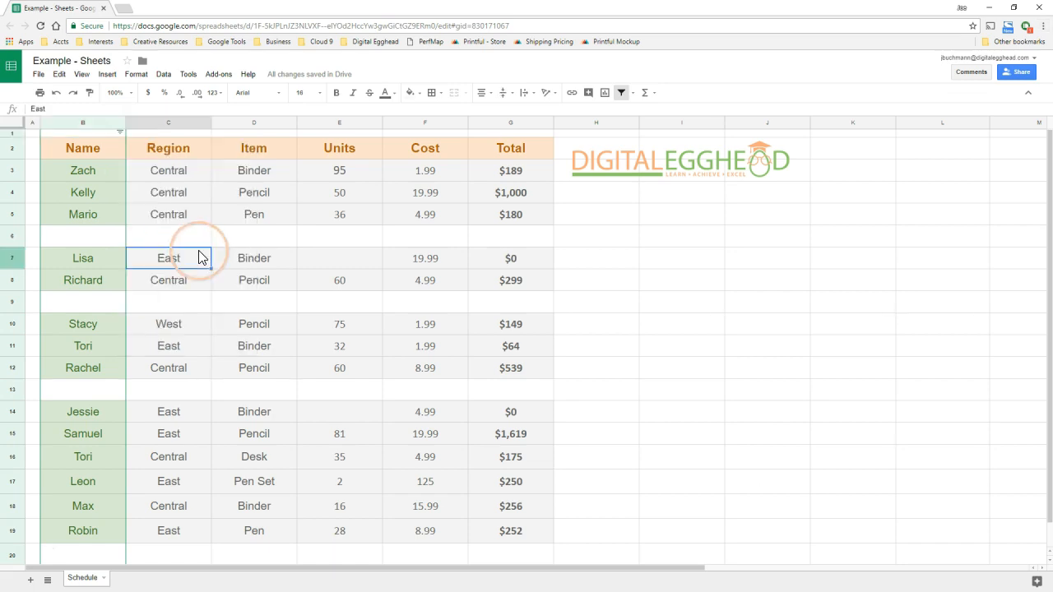
pyautogui.click(120, 131)
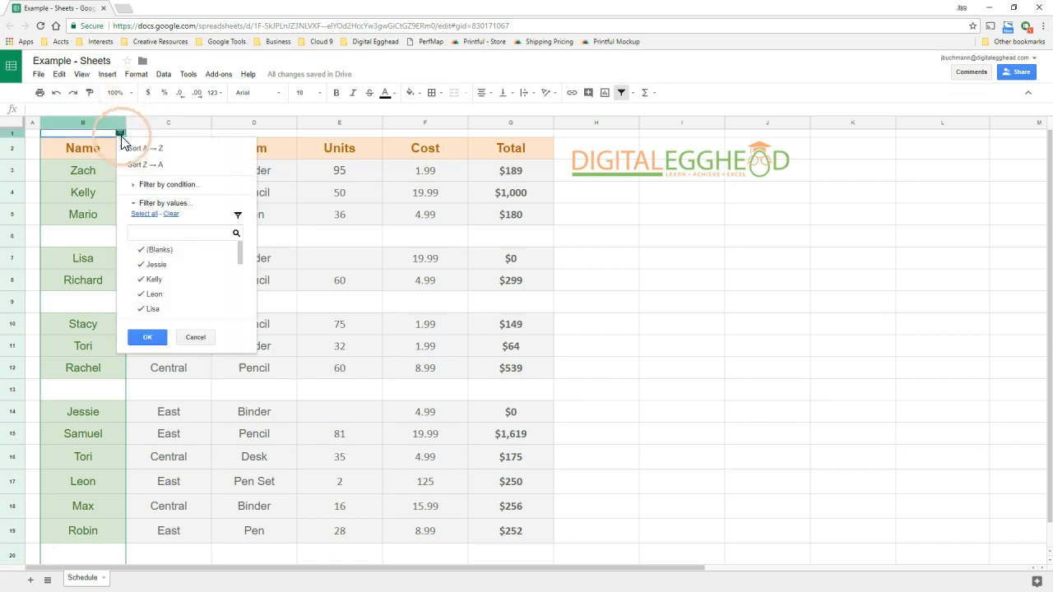
pyautogui.click(148, 337)
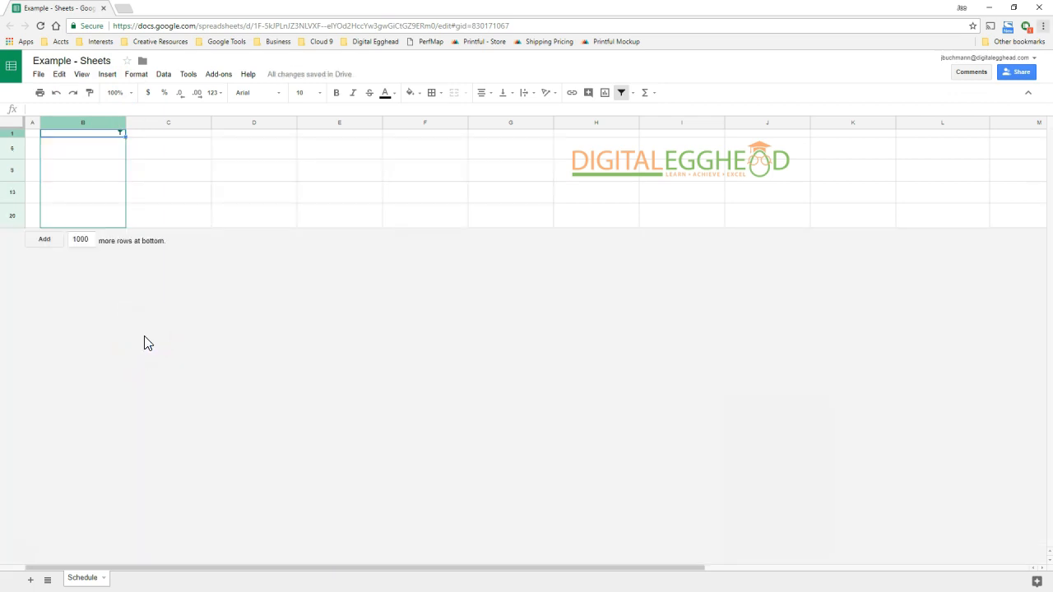
# Step: Select all visible blank rows and delete them via the row context menu
pyautogui.click(45, 240)
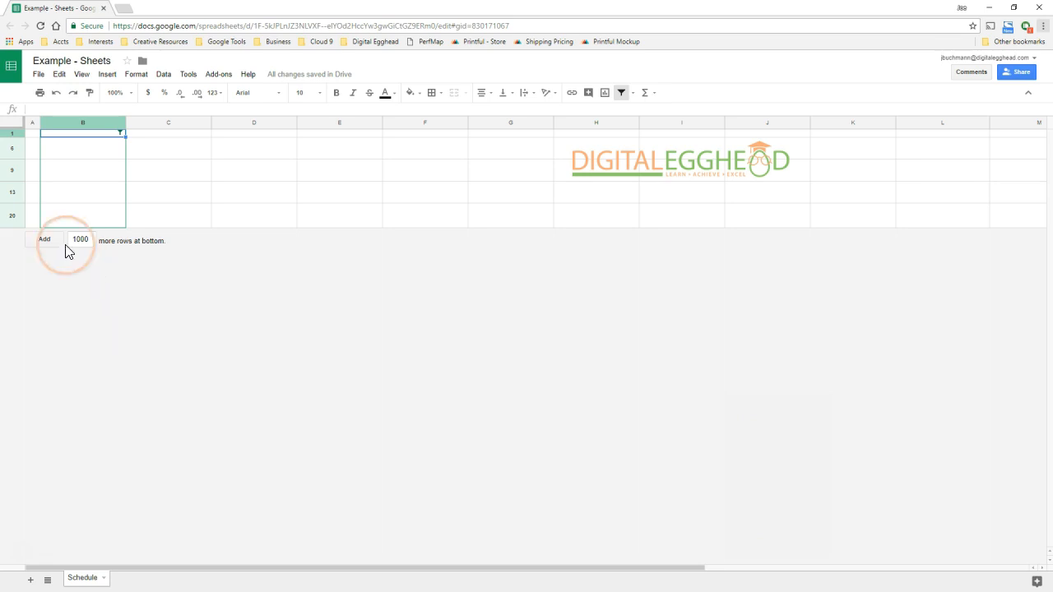
pyautogui.click(13, 197)
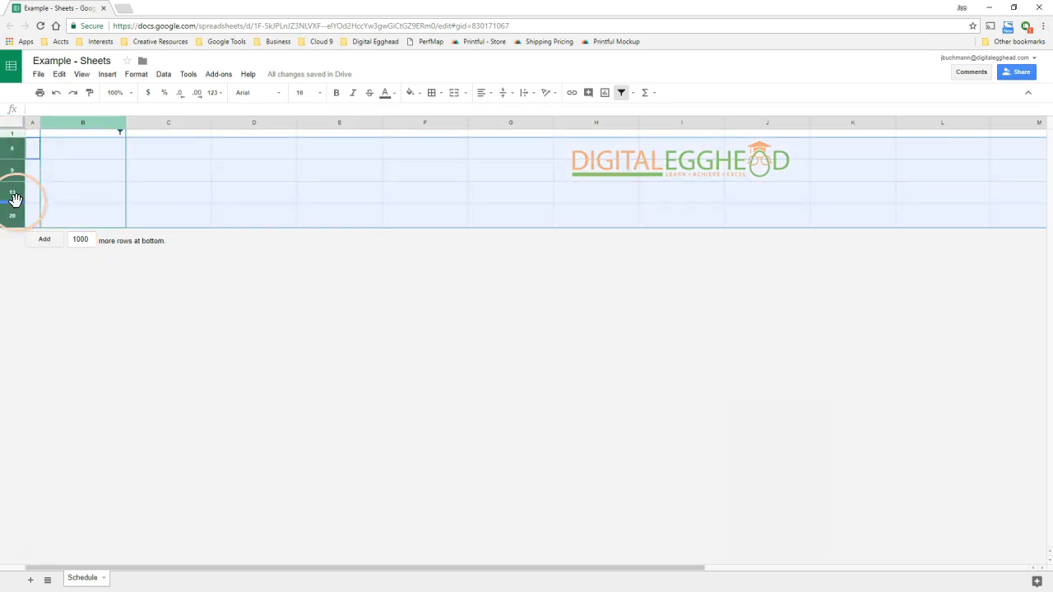
pyautogui.rightClick(14, 198)
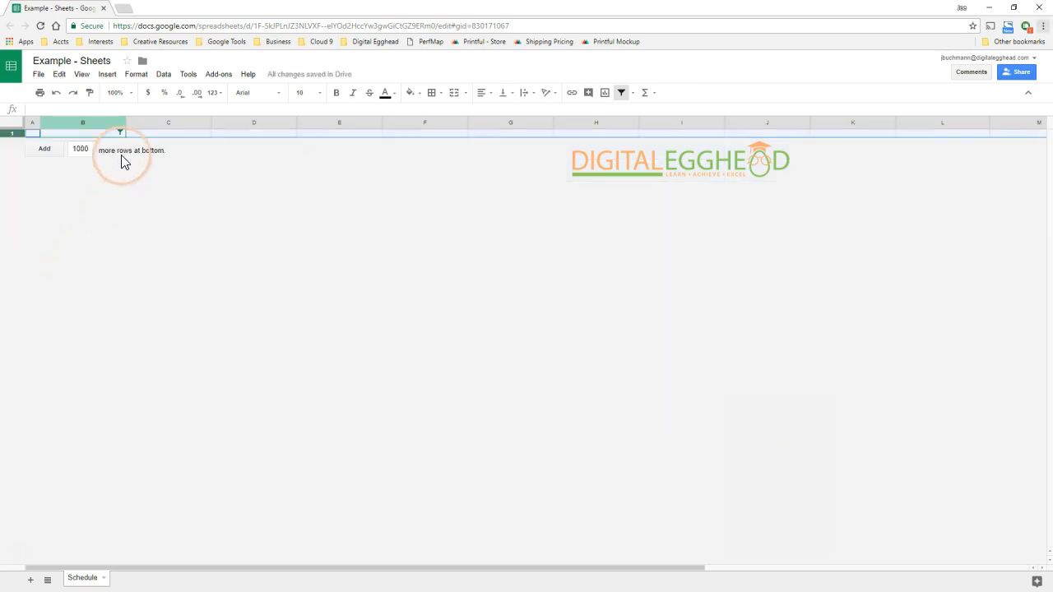
# Step: Select all values in the Name filter so the full table shows with no gaps
pyautogui.click(120, 134)
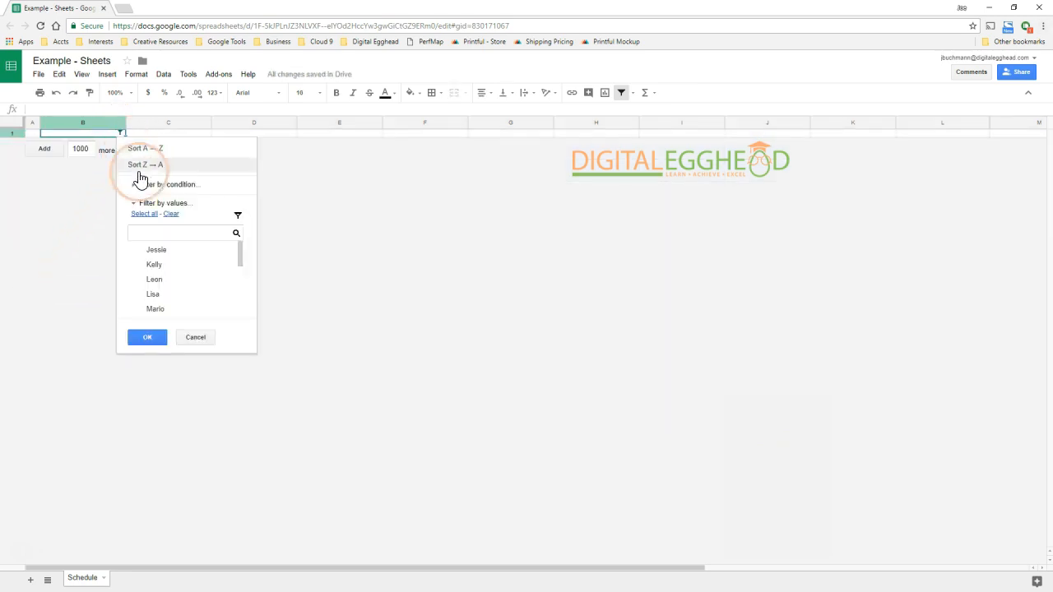
pyautogui.click(145, 214)
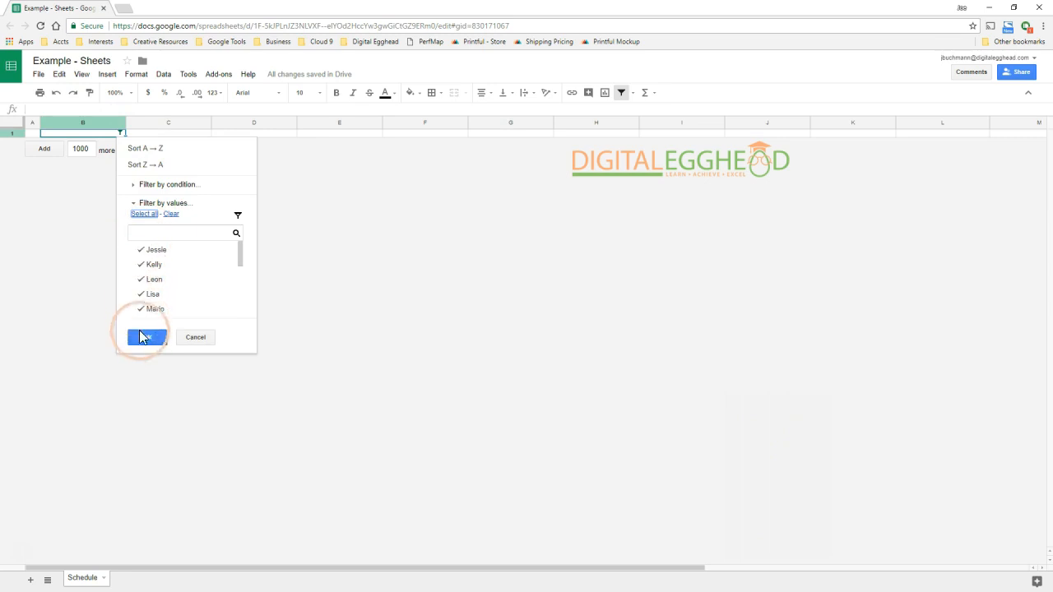
pyautogui.click(145, 337)
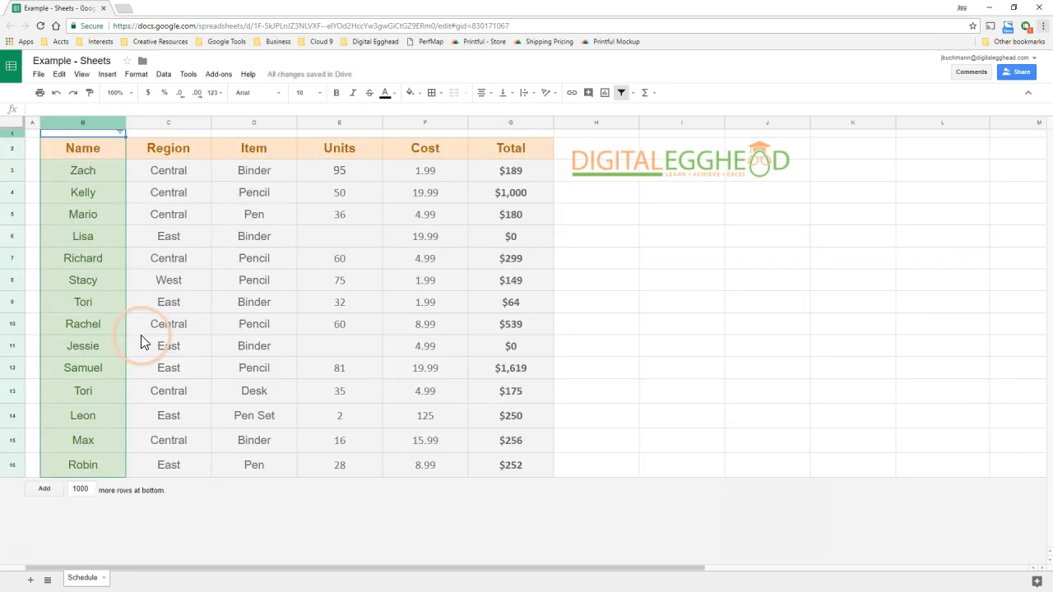
pyautogui.moveTo(579, 329)
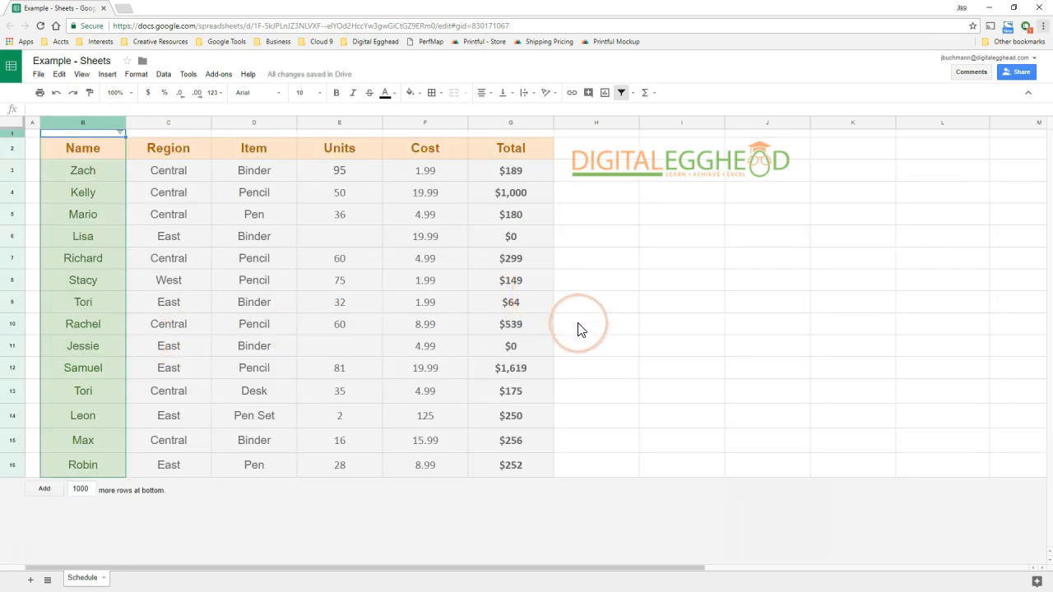